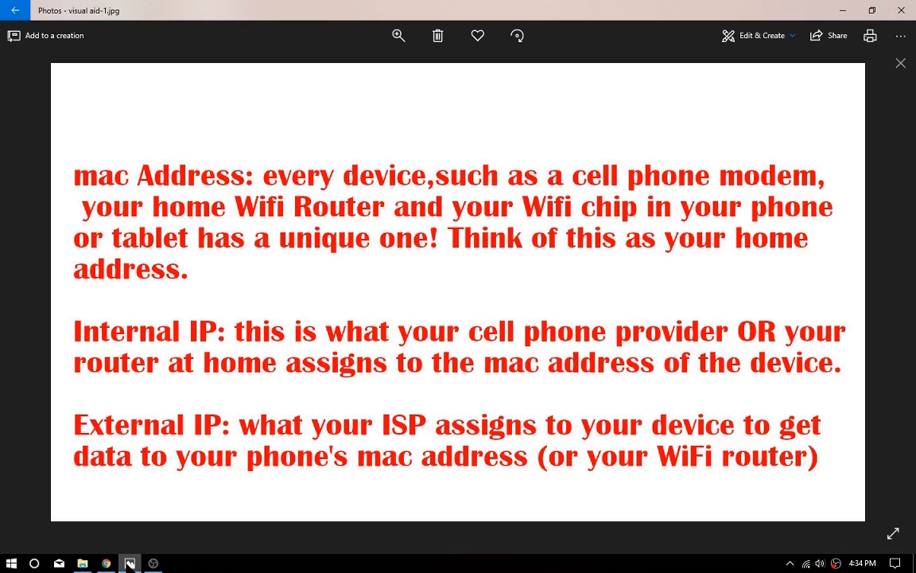
mouse_move(56, 297)
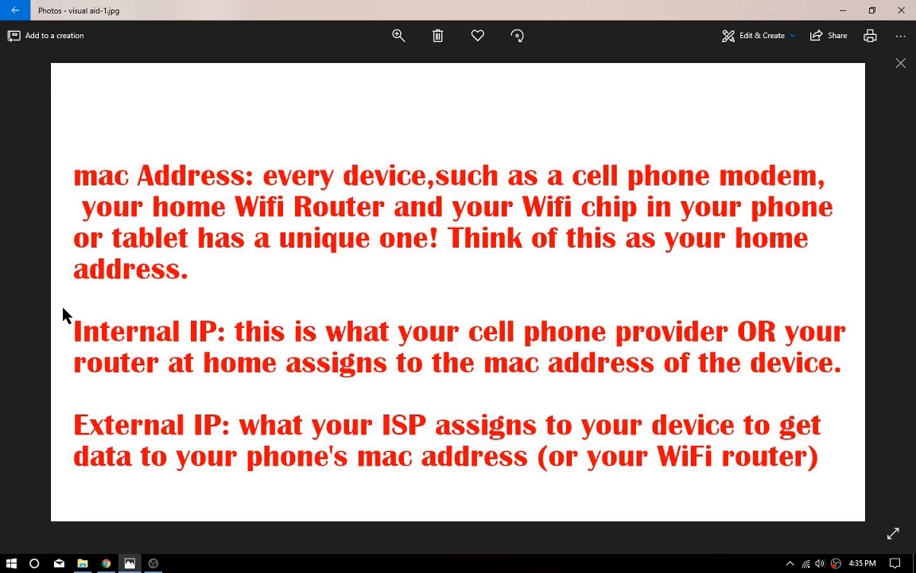
mouse_move(296, 546)
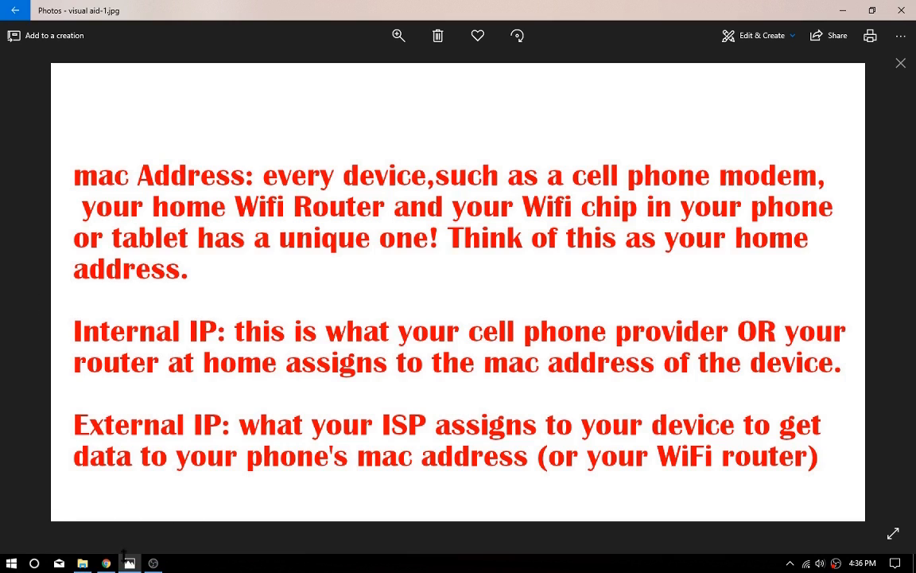
mouse_move(130, 563)
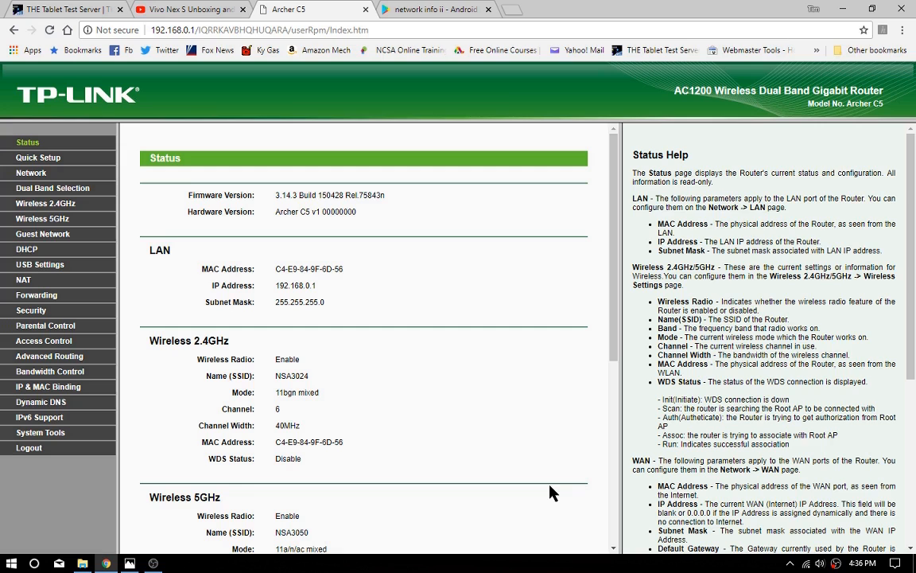
mouse_move(356, 361)
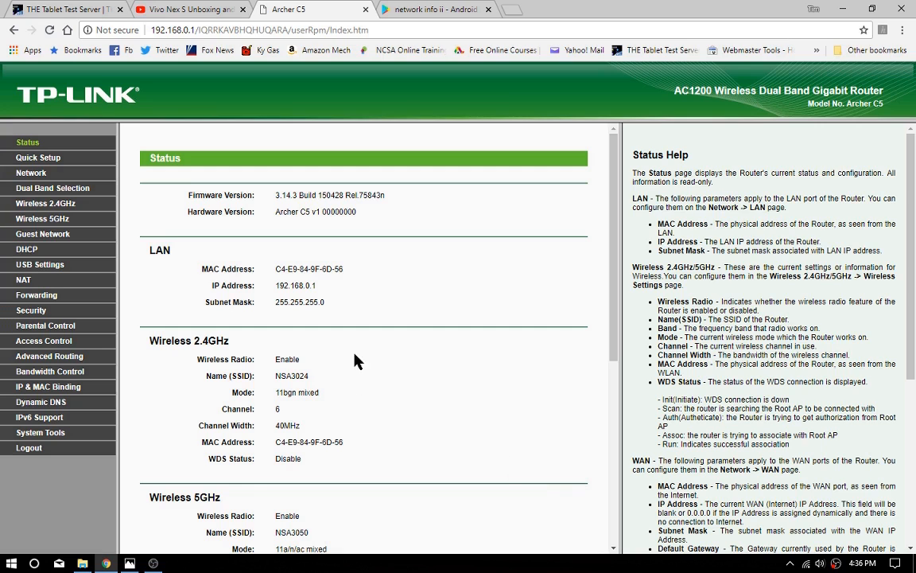
mouse_move(280, 269)
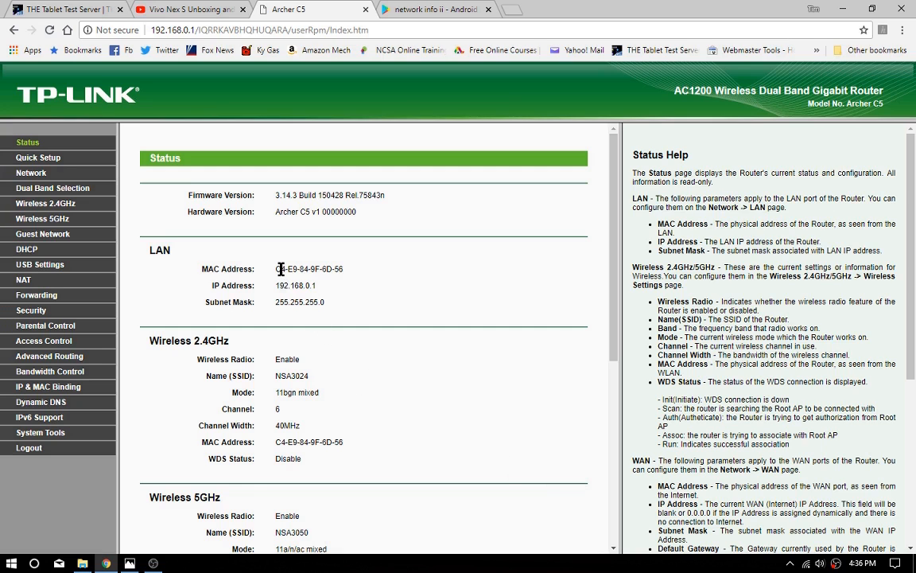
mouse_move(289, 301)
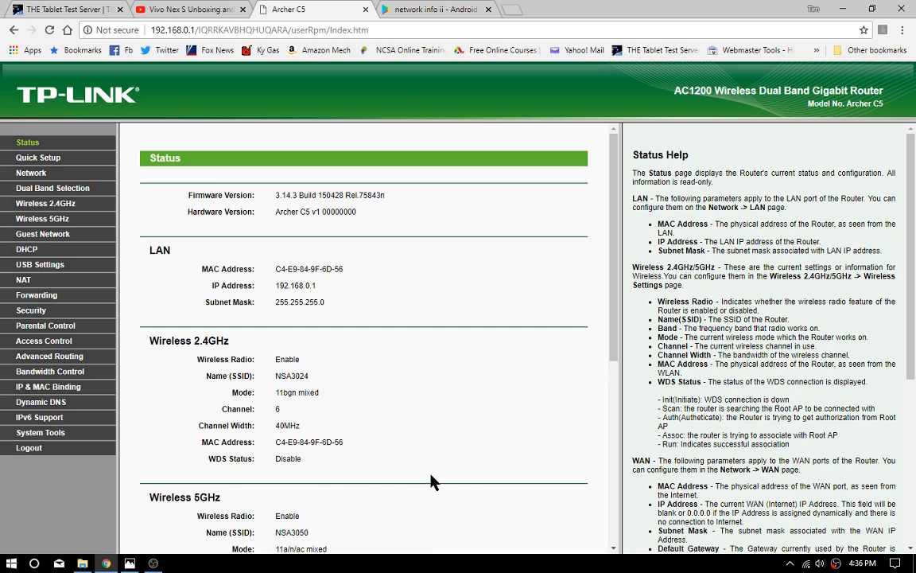
mouse_move(451, 454)
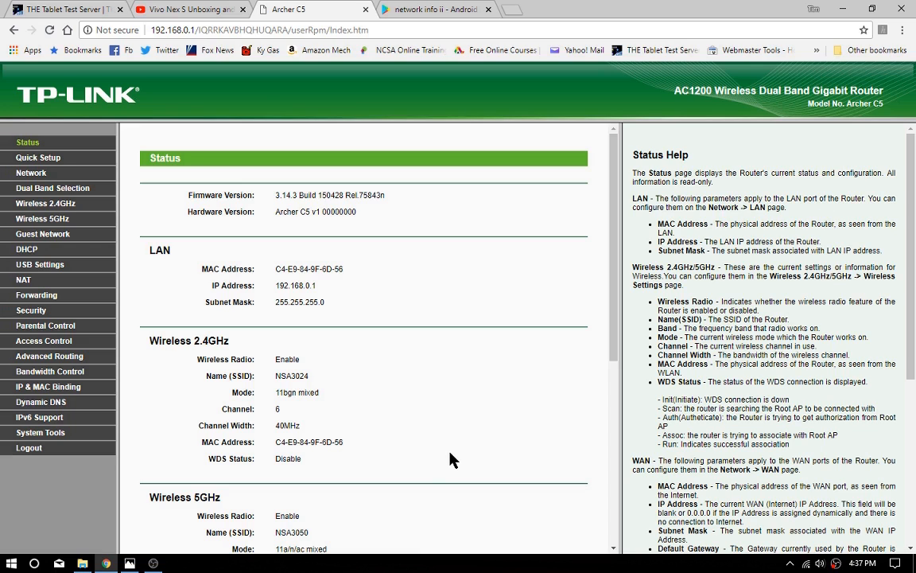
- Review the current router page, then open DHCP Settings showing the 192.168.0.2–192.168.0.199 pool
scroll(down, 3)
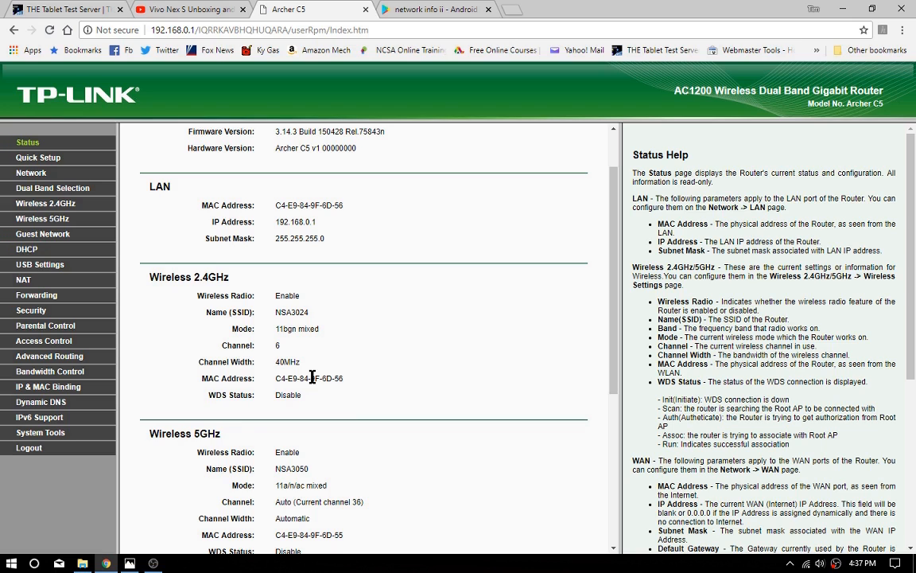
scroll(up, 3)
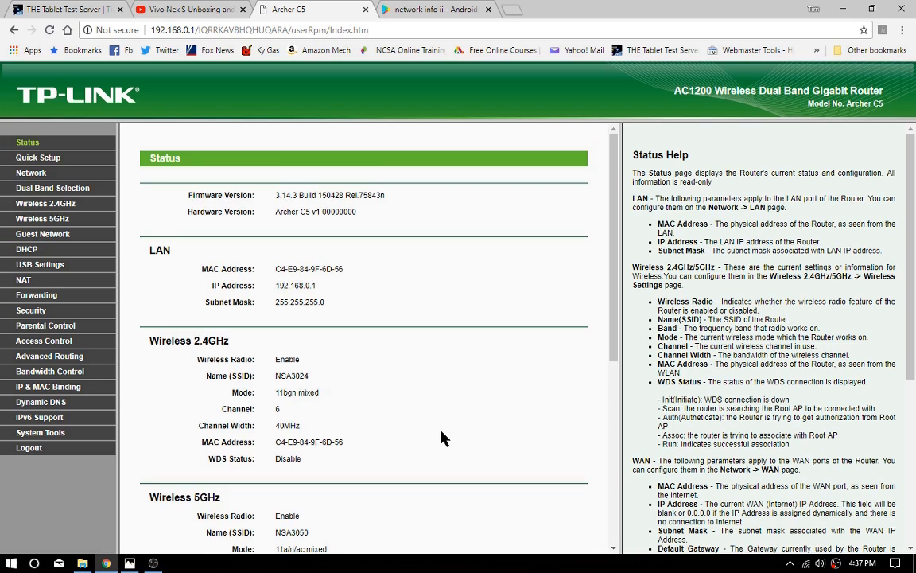
mouse_move(366, 459)
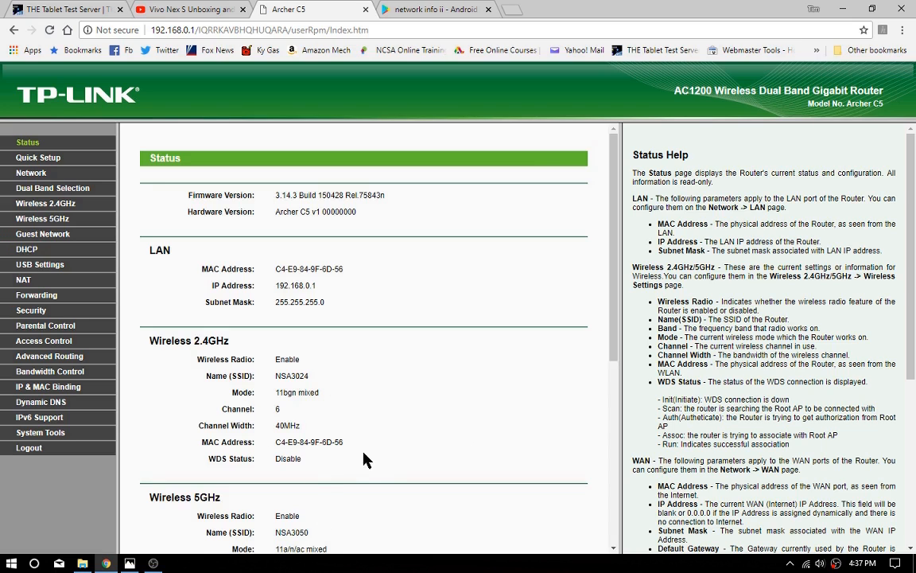
mouse_move(313, 272)
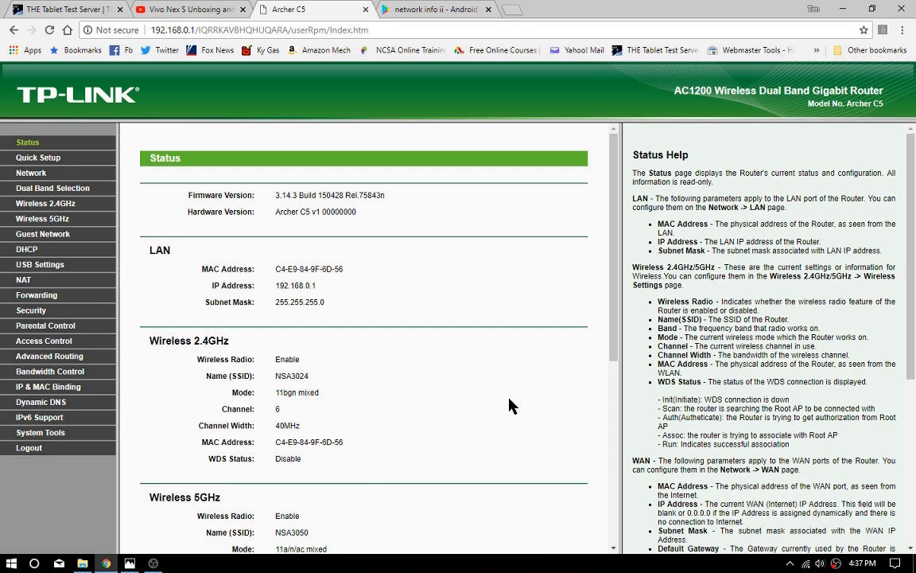
scroll(down, 3)
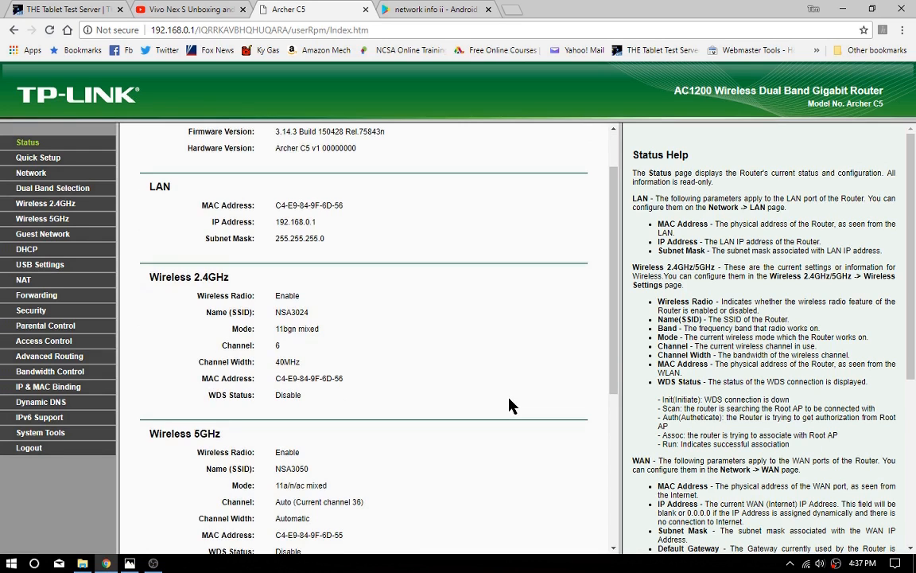
scroll(down, 3)
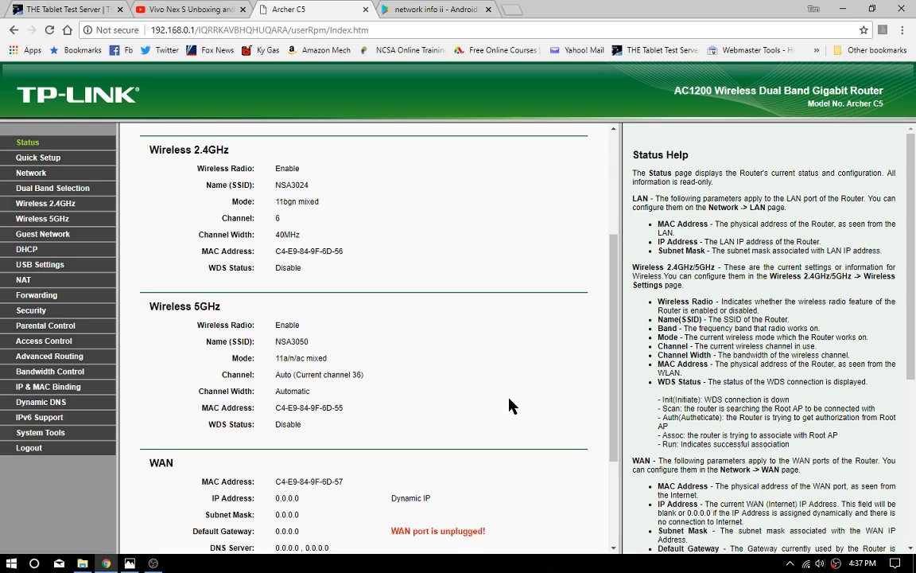
scroll(up, 3)
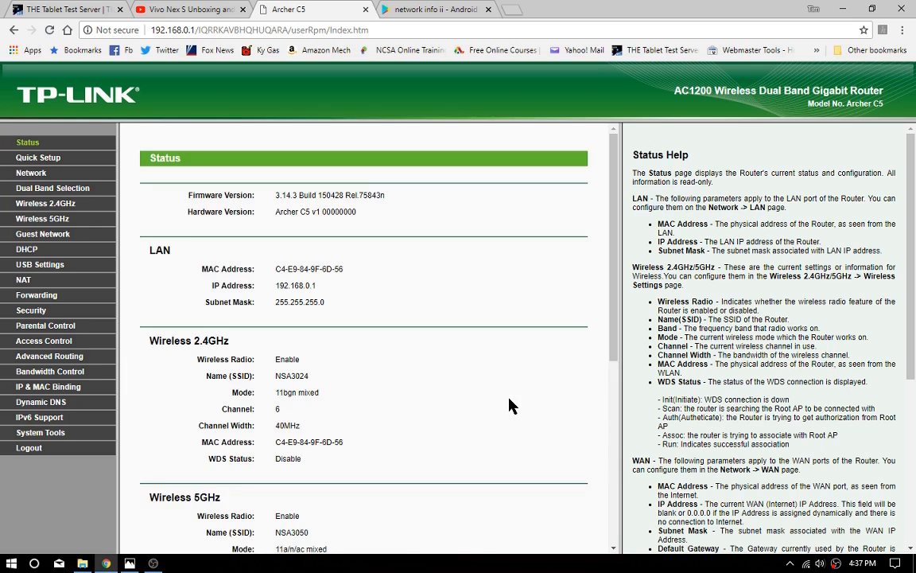
scroll(down, 3)
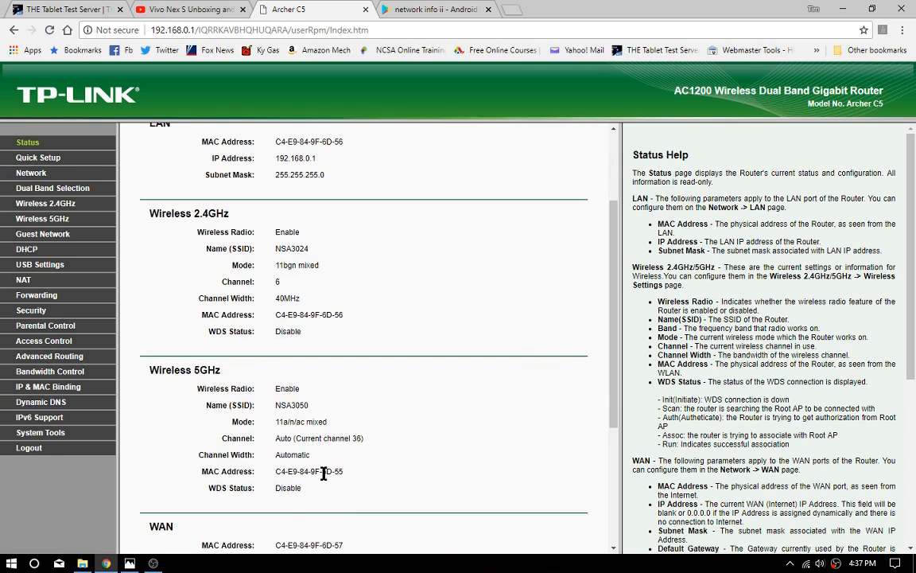
mouse_move(355, 502)
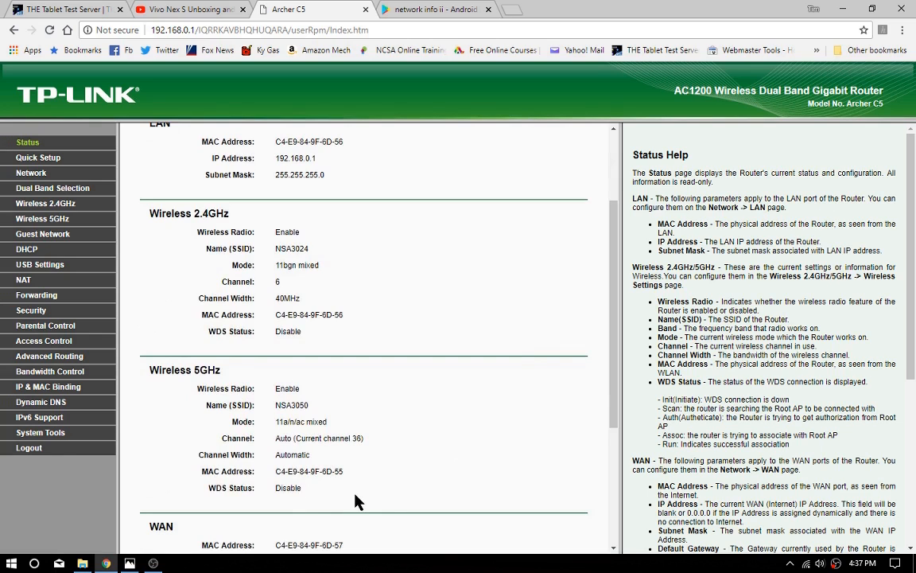
scroll(up, 3)
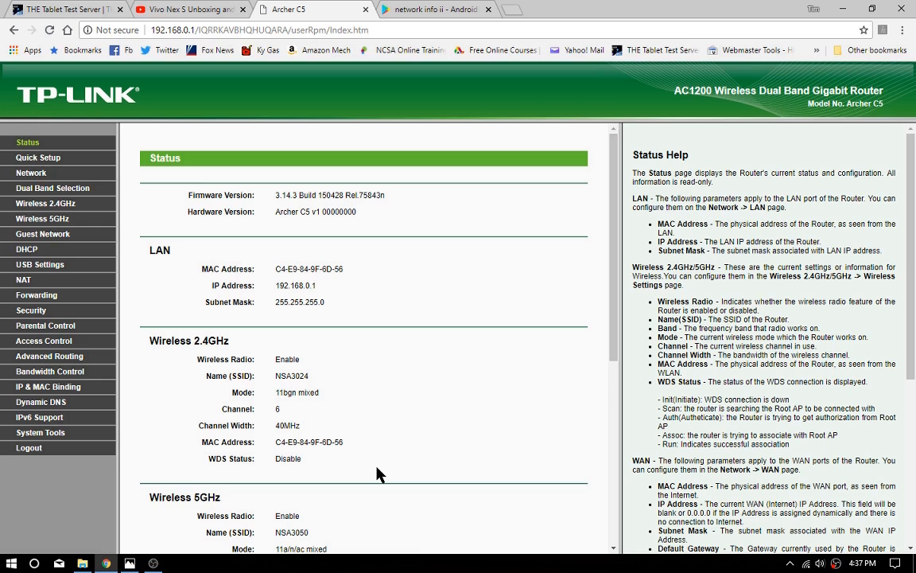
mouse_move(372, 458)
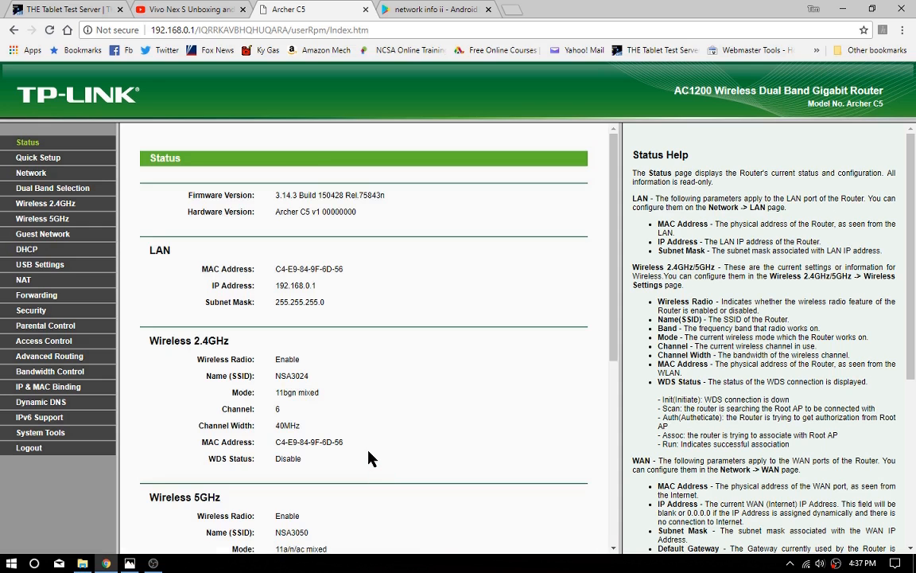
scroll(down, 3)
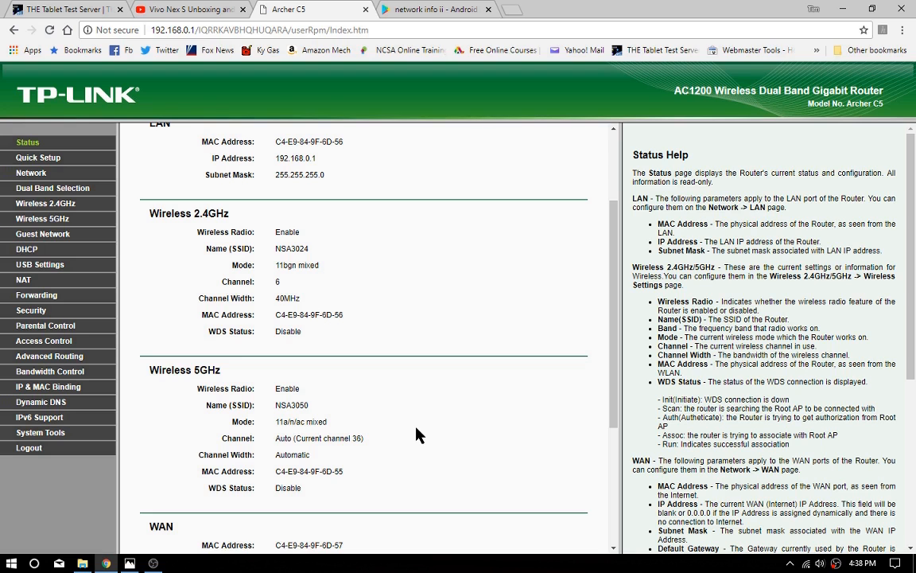
scroll(down, 3)
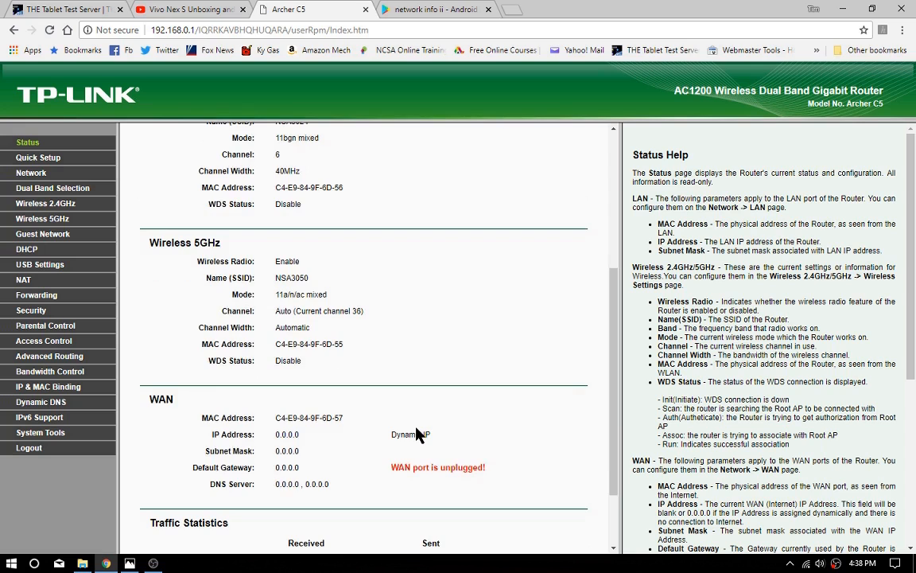
mouse_move(345, 429)
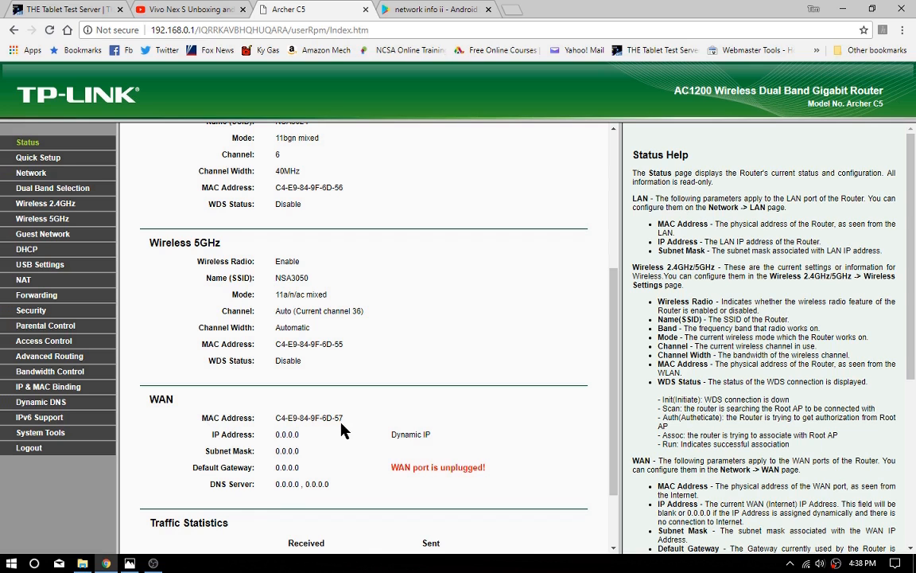
scroll(up, 3)
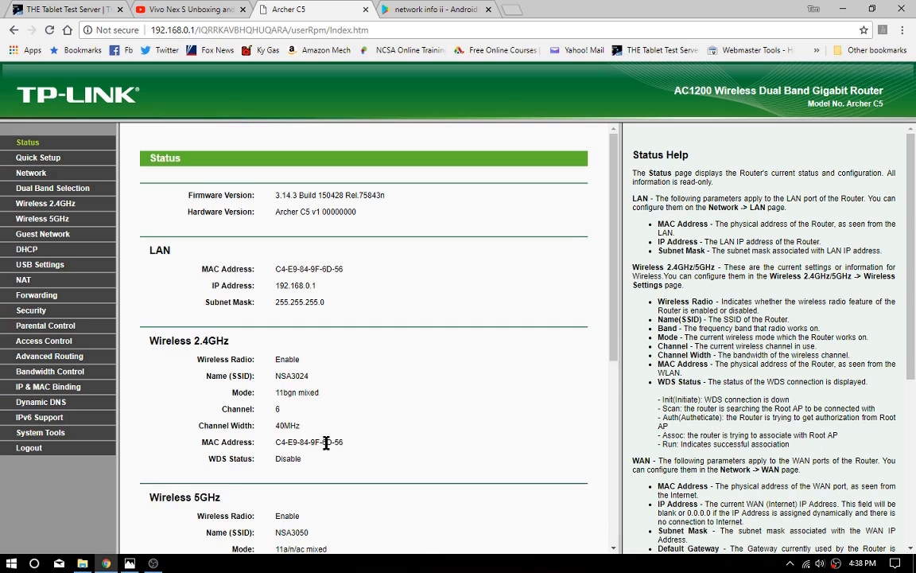
scroll(down, 3)
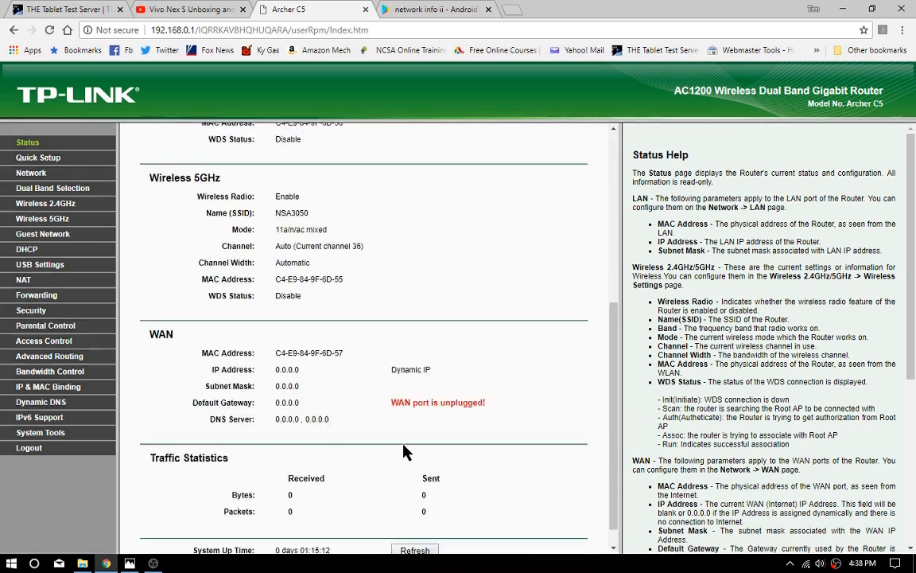
scroll(down, 3)
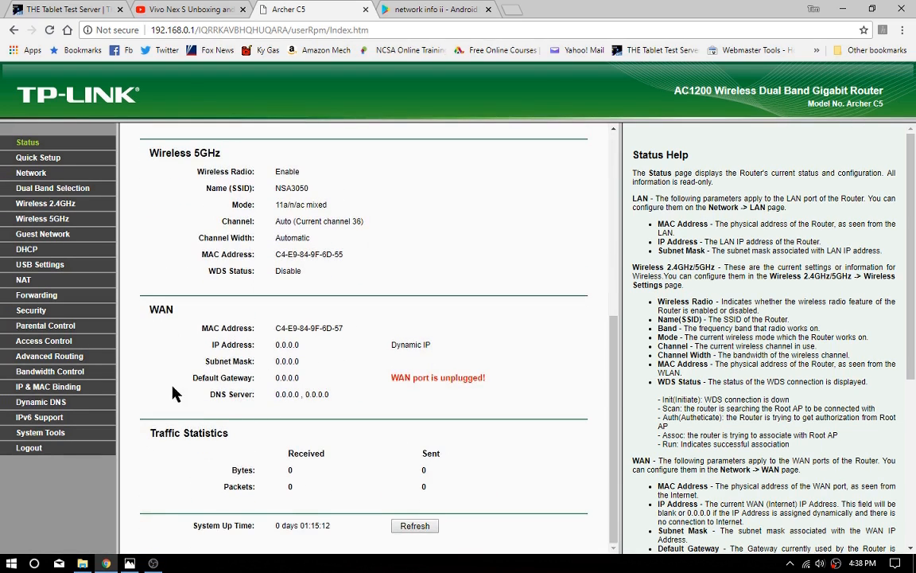
mouse_move(673, 460)
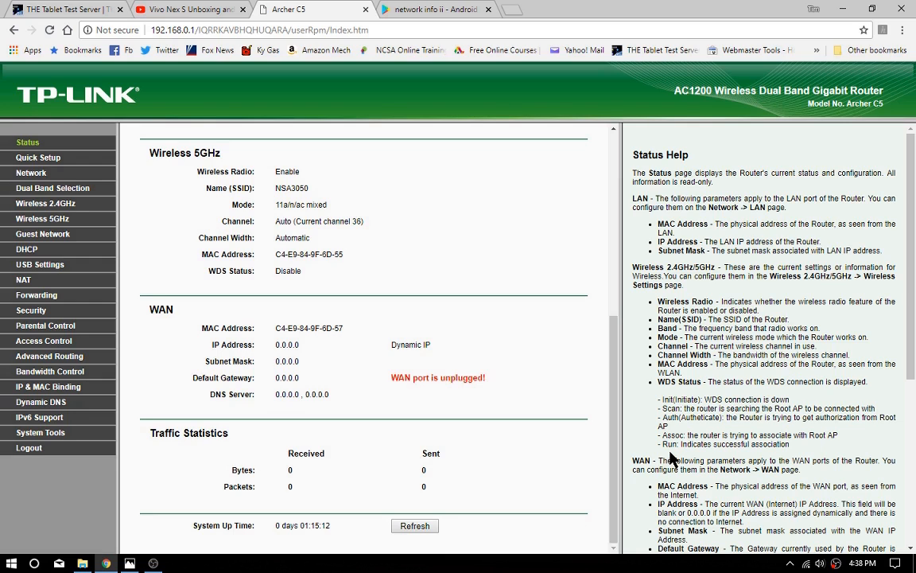
mouse_move(26, 249)
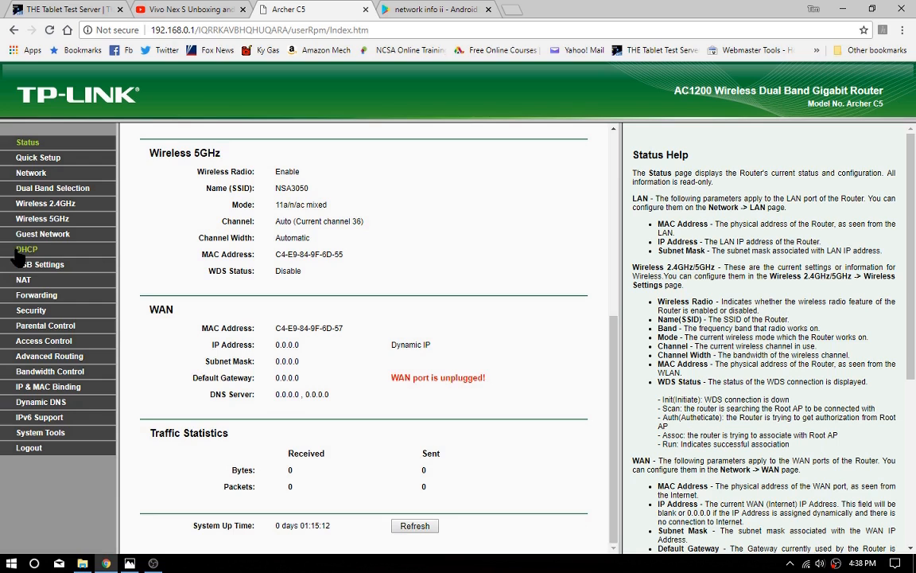
click(27, 249)
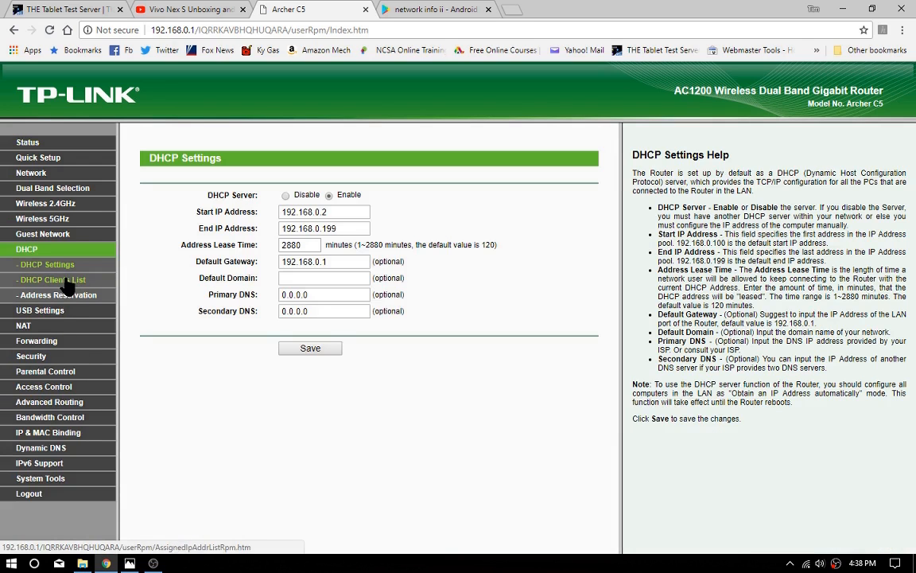
- Open the DHCP Clients List to see DESKTOP-O49UO2P at 192.168.0.3
click(52, 279)
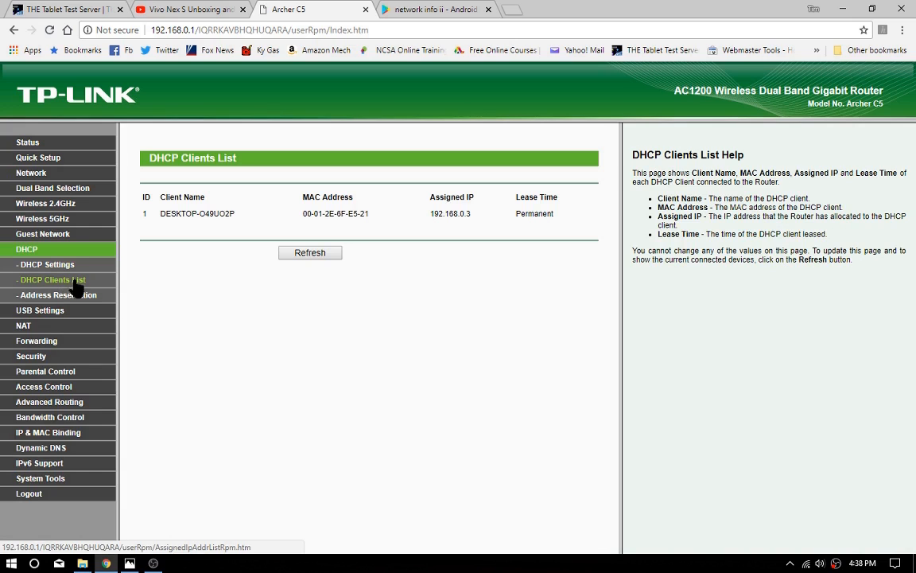
mouse_move(322, 219)
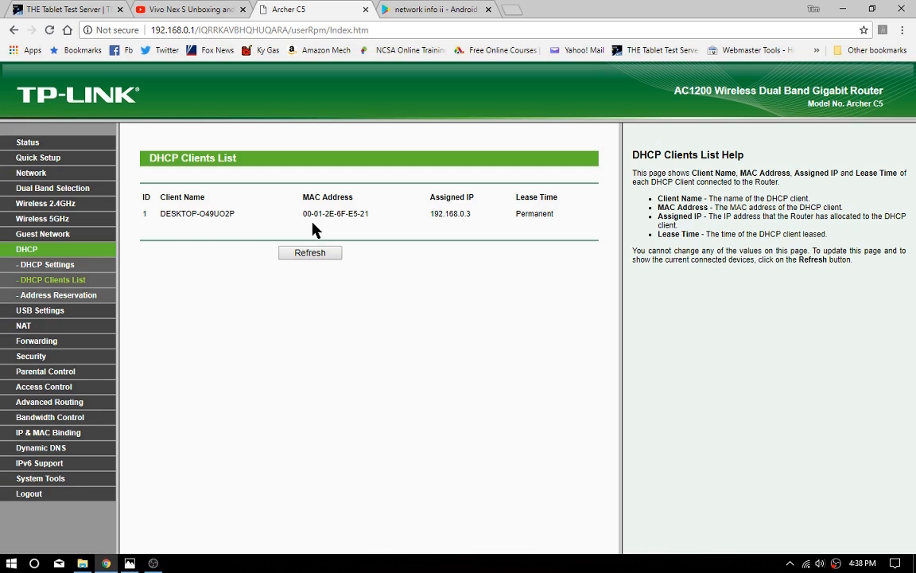
mouse_move(604, 352)
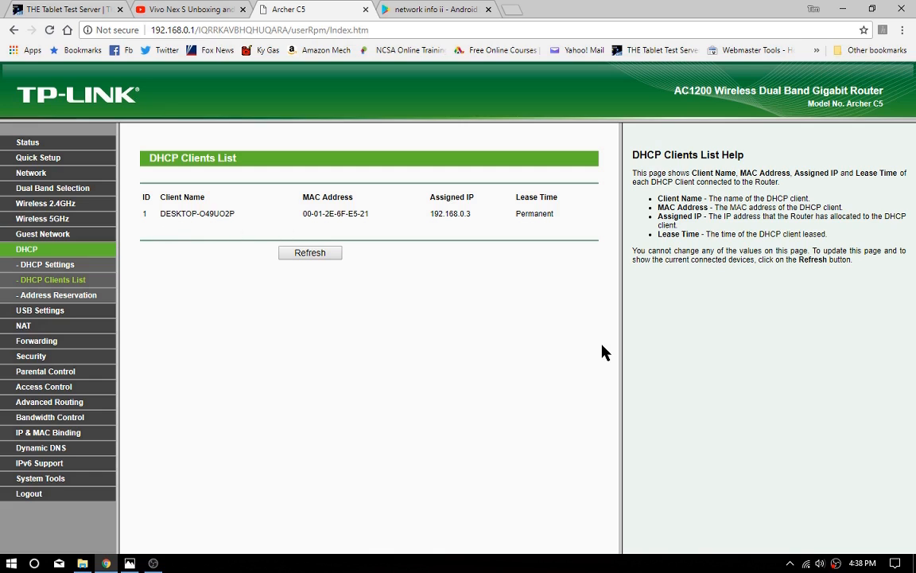
mouse_move(458, 283)
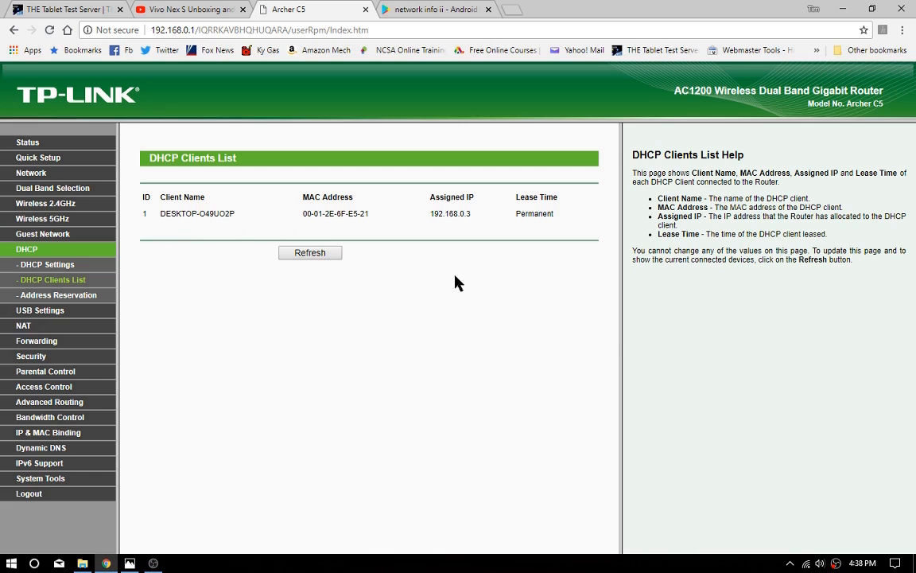
mouse_move(563, 215)
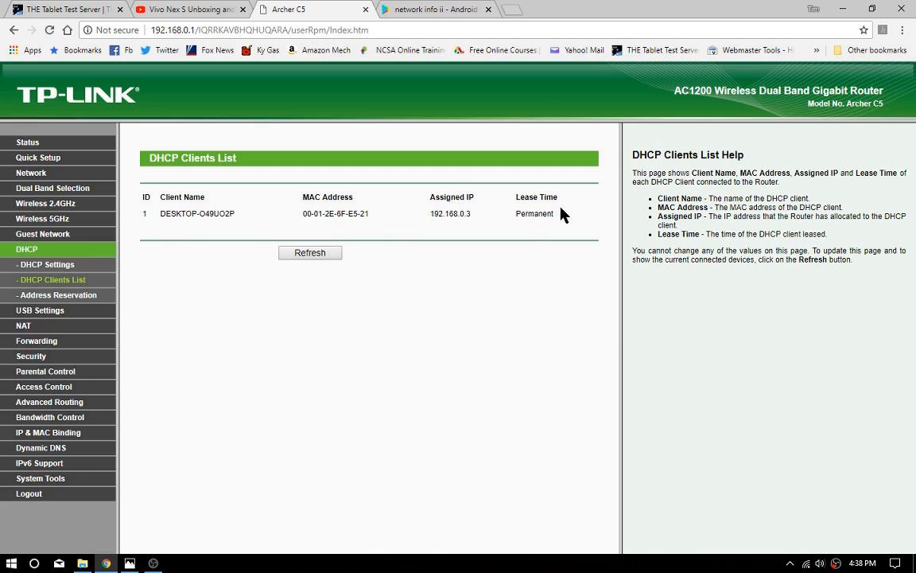
mouse_move(410, 198)
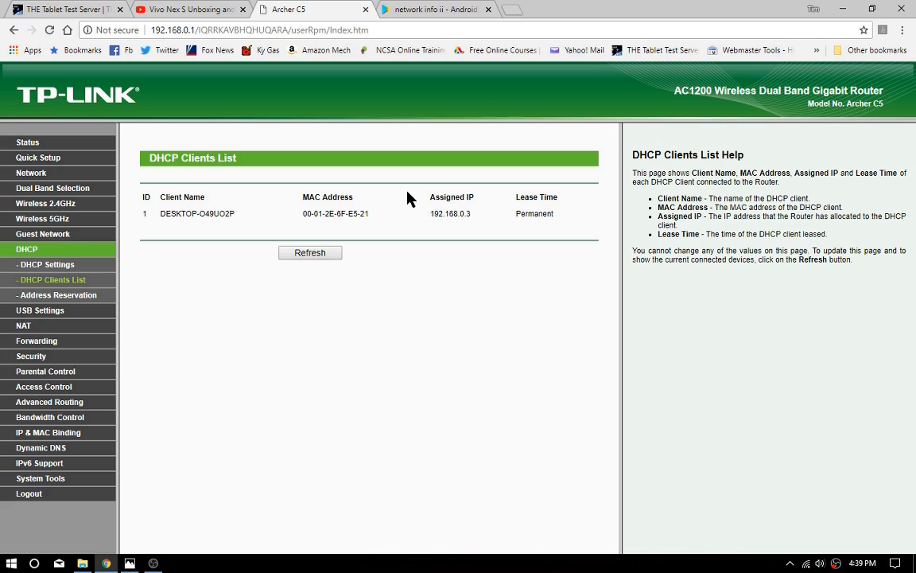
mouse_move(378, 240)
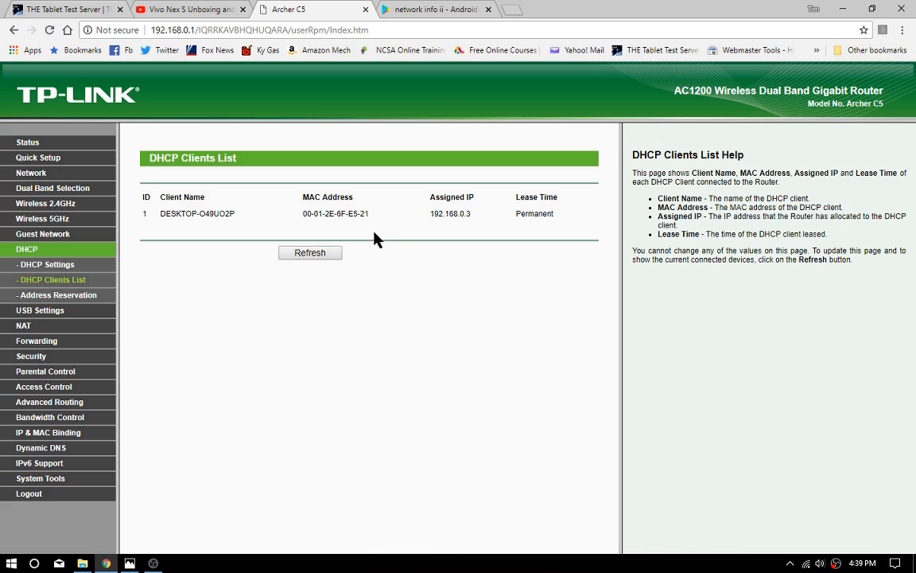
mouse_move(468, 239)
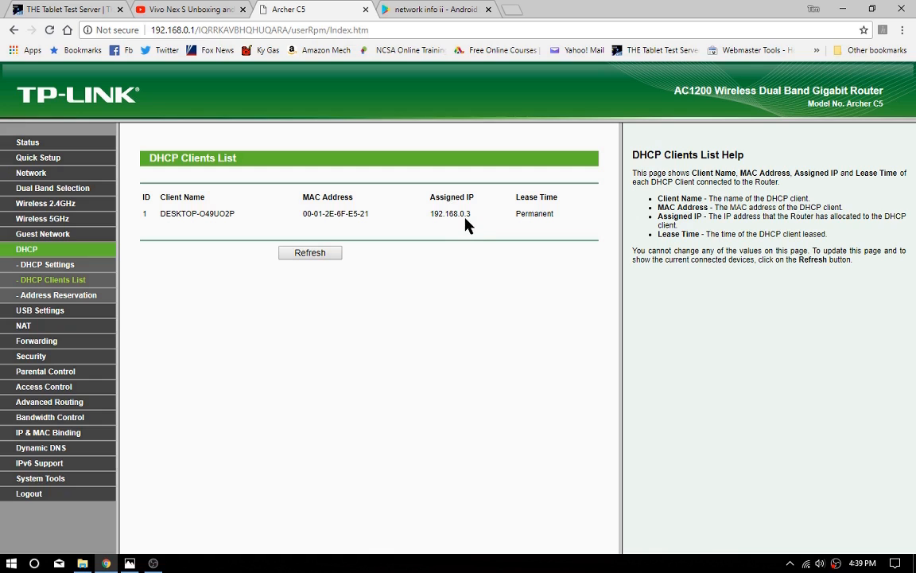
mouse_move(238, 278)
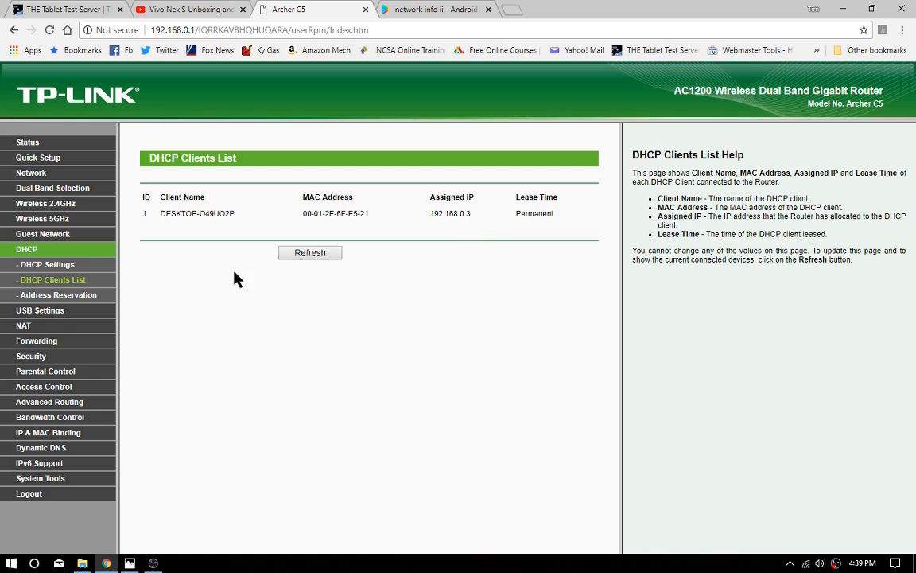
mouse_move(47, 264)
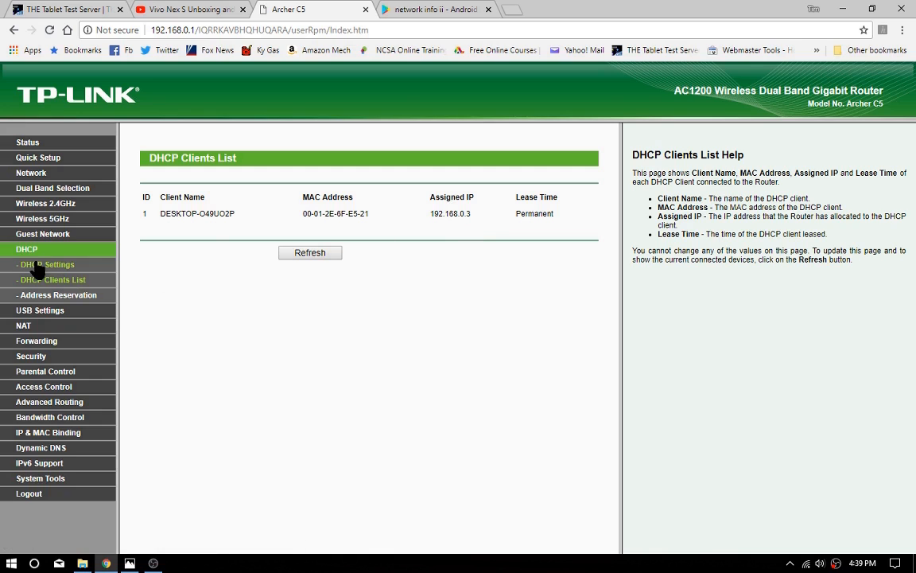
- Go back to DHCP Settings to view the address pool and 2880-minute lease
click(46, 264)
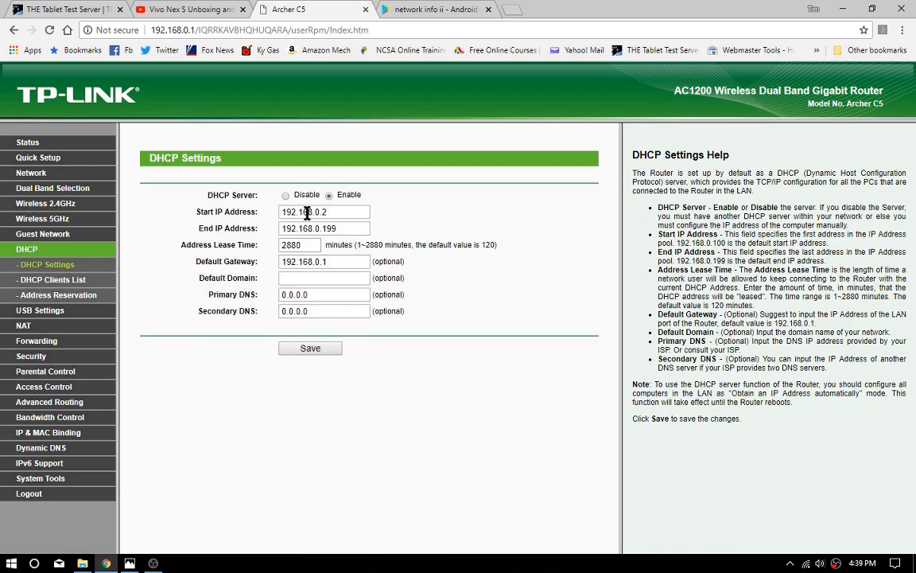
mouse_move(847, 231)
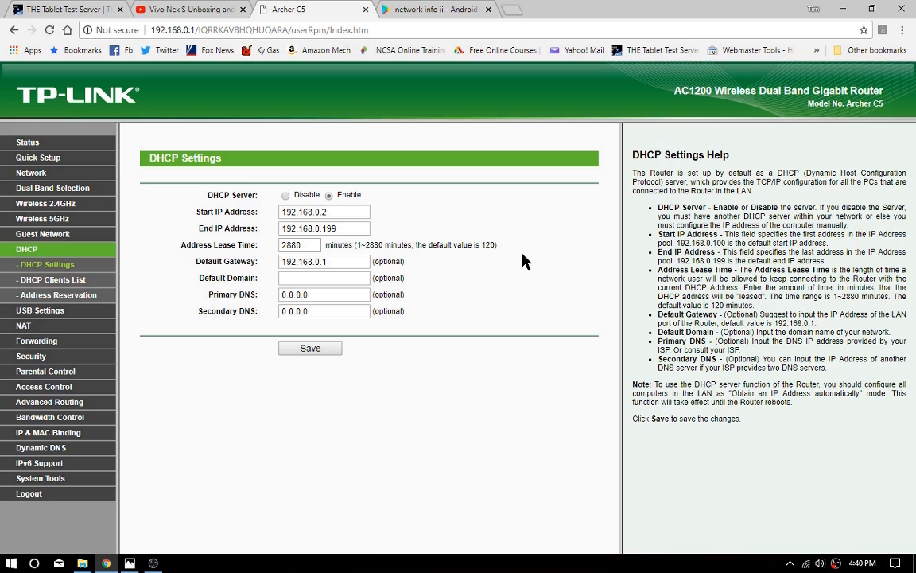
mouse_move(115, 340)
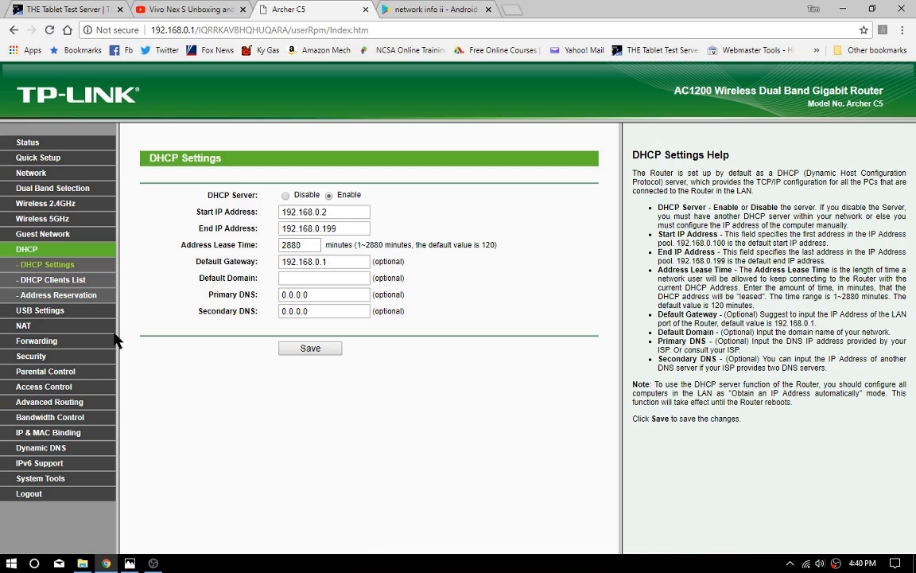
click(57, 295)
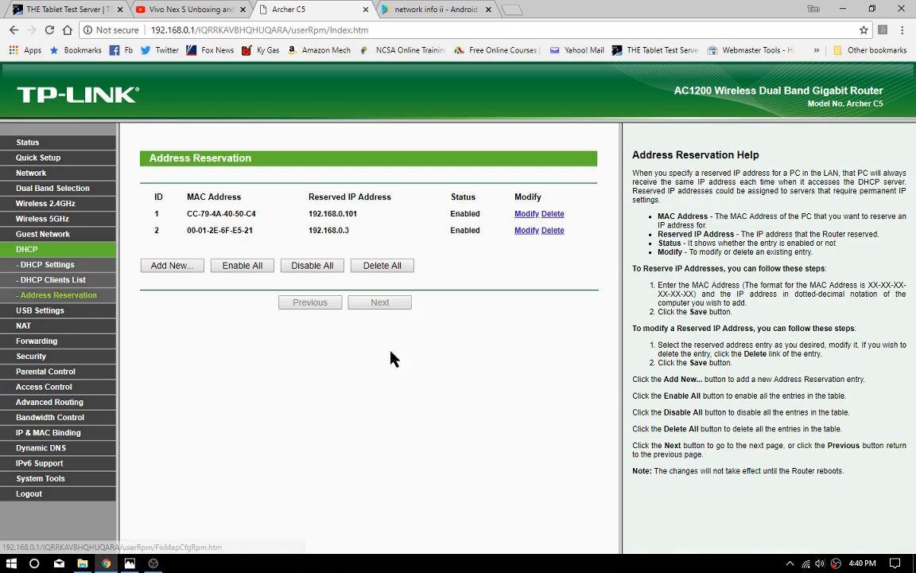
mouse_move(268, 241)
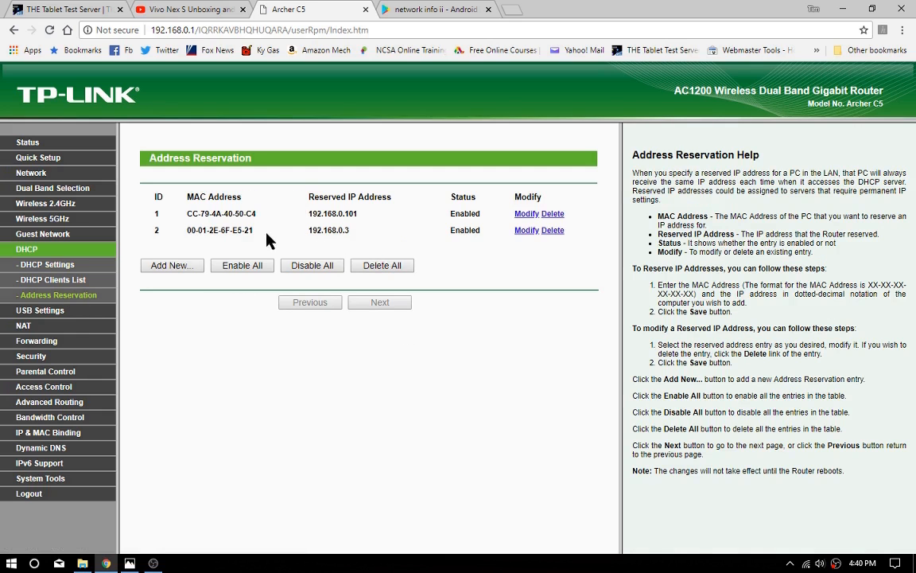
mouse_move(359, 231)
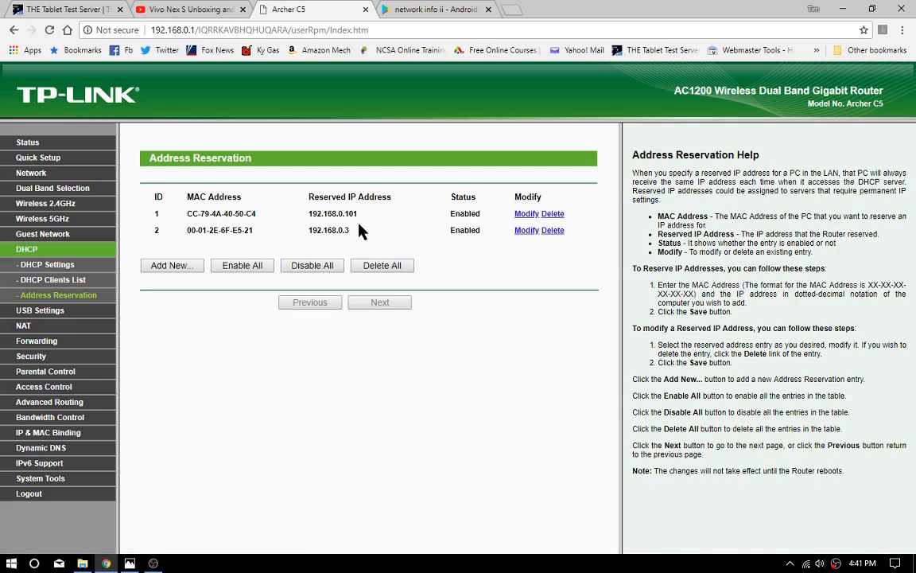
mouse_move(223, 245)
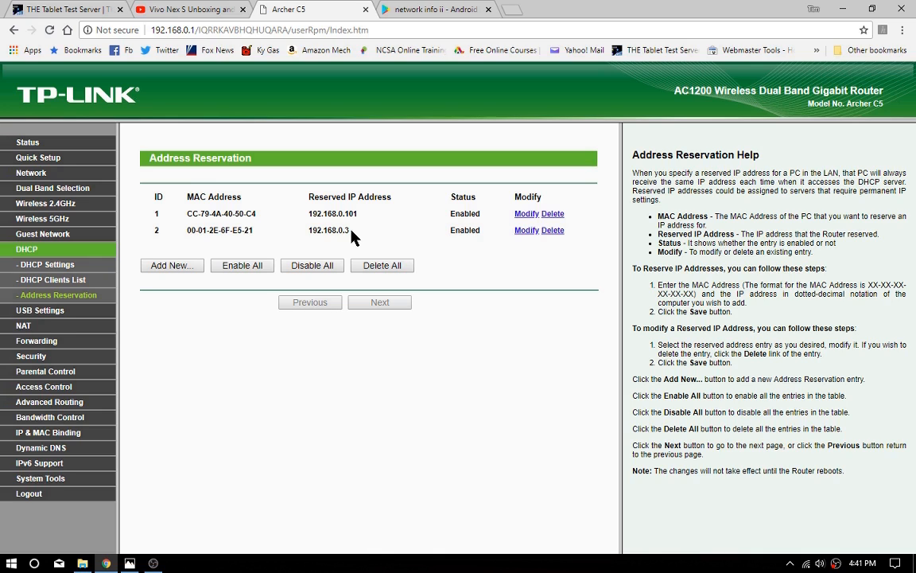
mouse_move(620, 261)
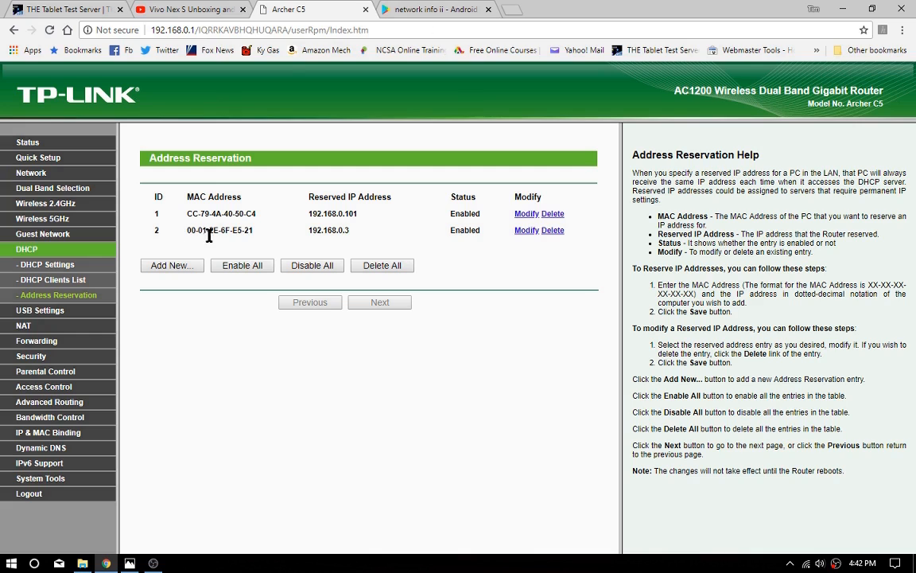
mouse_move(271, 289)
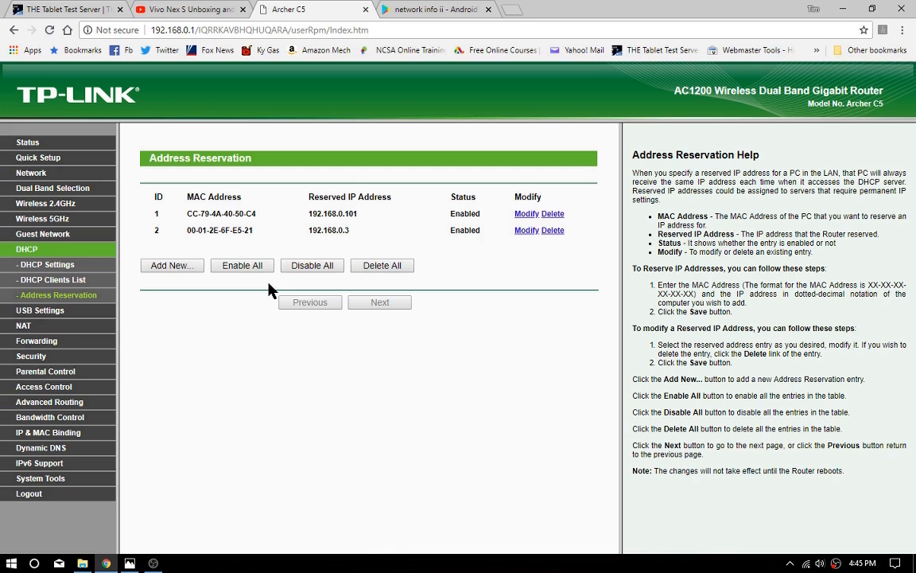
click(46, 264)
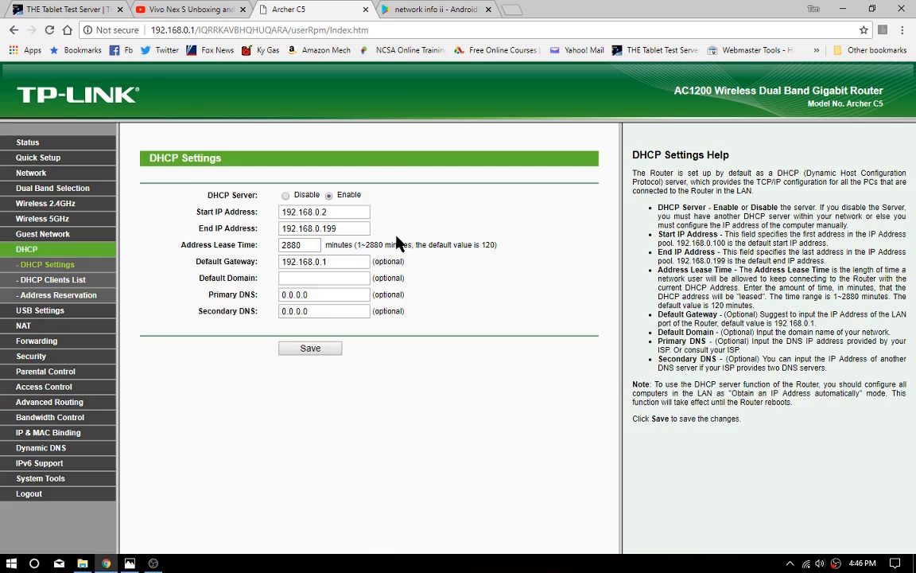